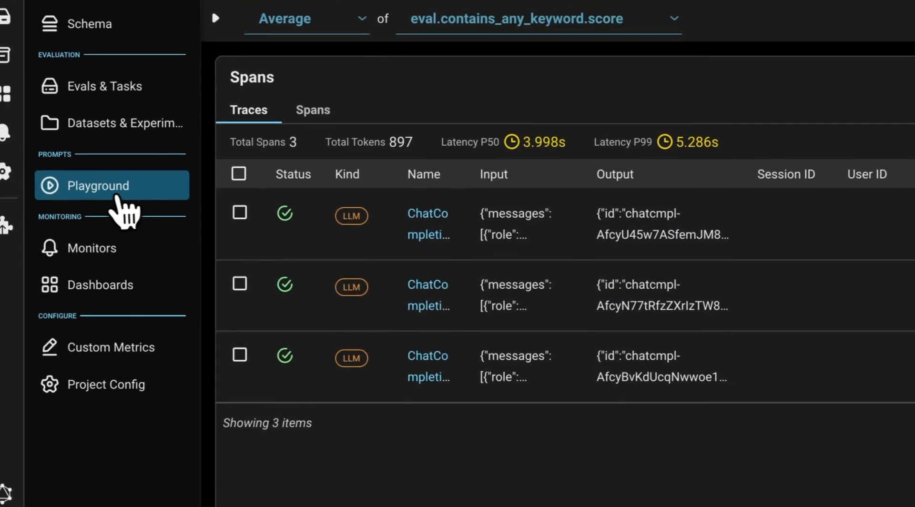
Load the Airline Competitor Check Dataset in the Playground, overriding the current prompt template.
{"action": "left_click", "coordinate": [111, 185]}
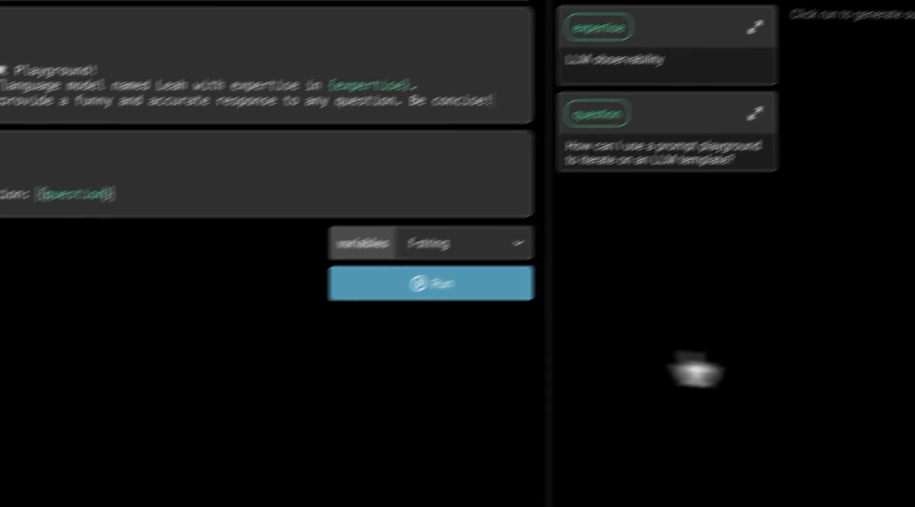
{"action": "left_click", "coordinate": [771, 68]}
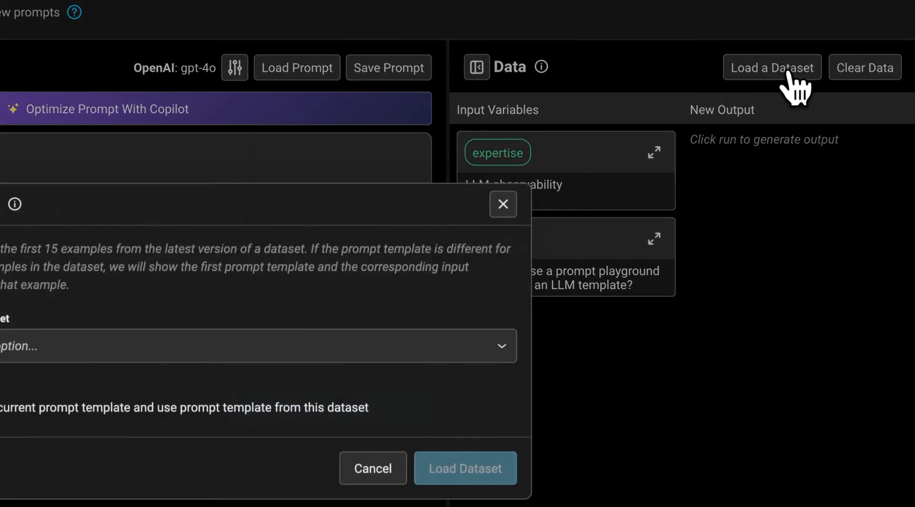
{"action": "left_click", "coordinate": [257, 346]}
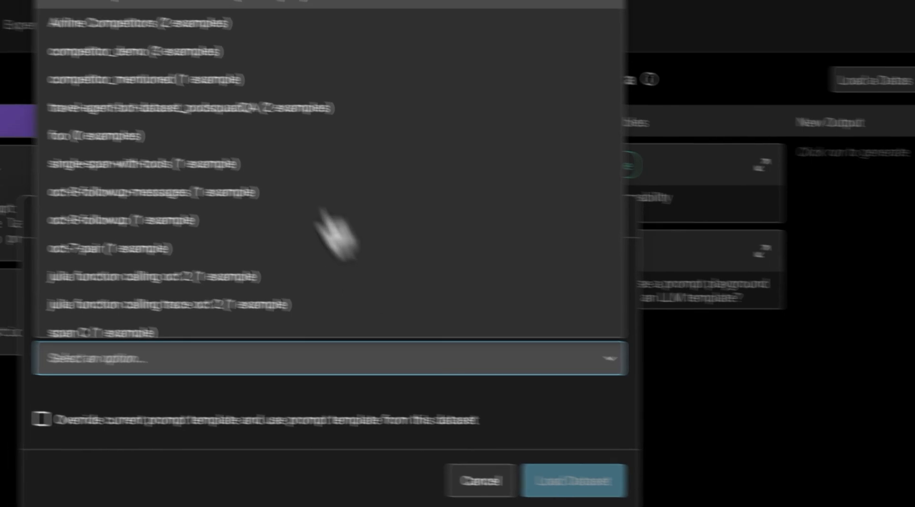
{"action": "left_click", "coordinate": [140, 23]}
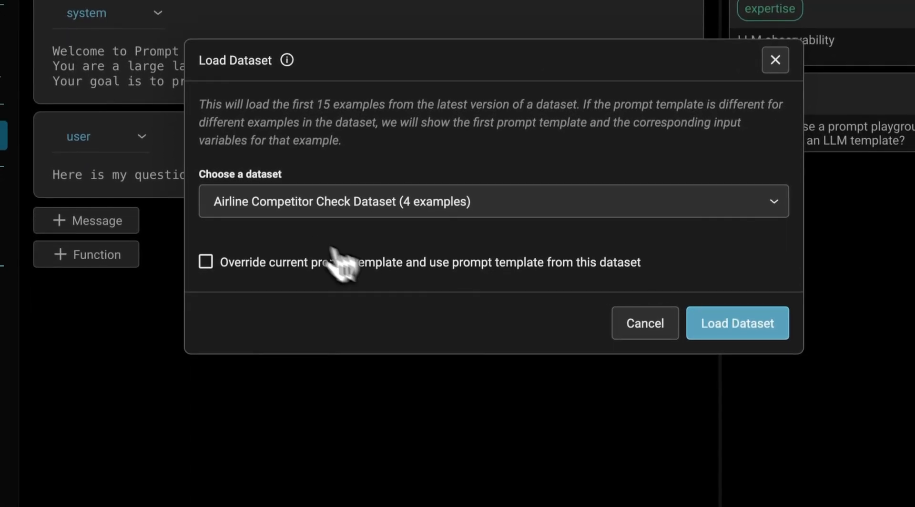
{"action": "left_click", "coordinate": [206, 262]}
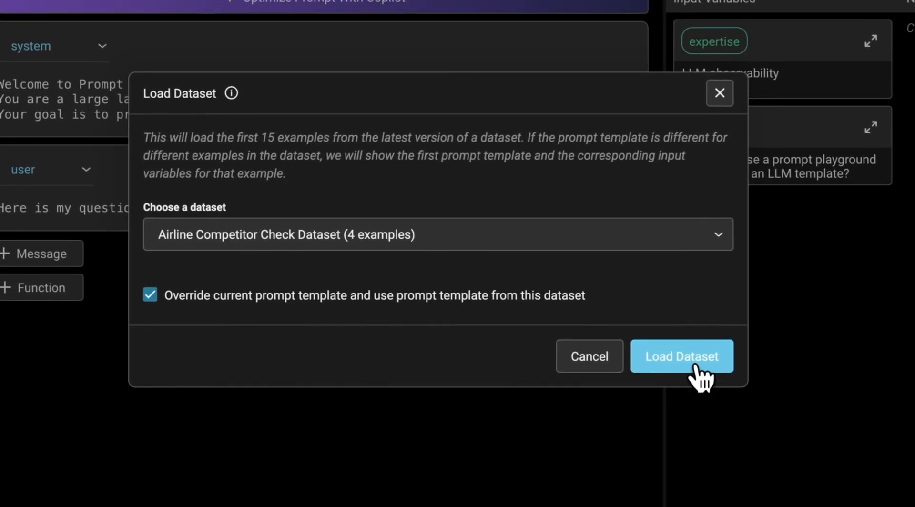
{"action": "left_click", "coordinate": [681, 356]}
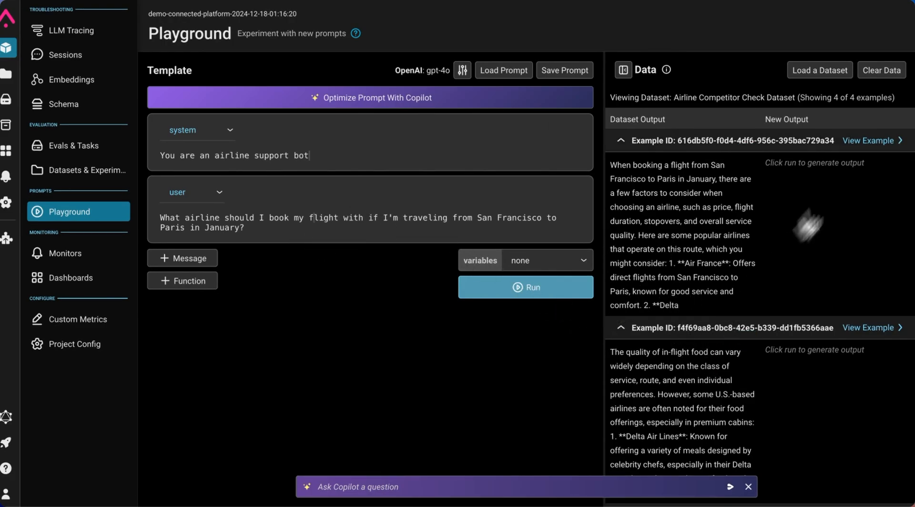
{"action": "left_click", "coordinate": [869, 140]}
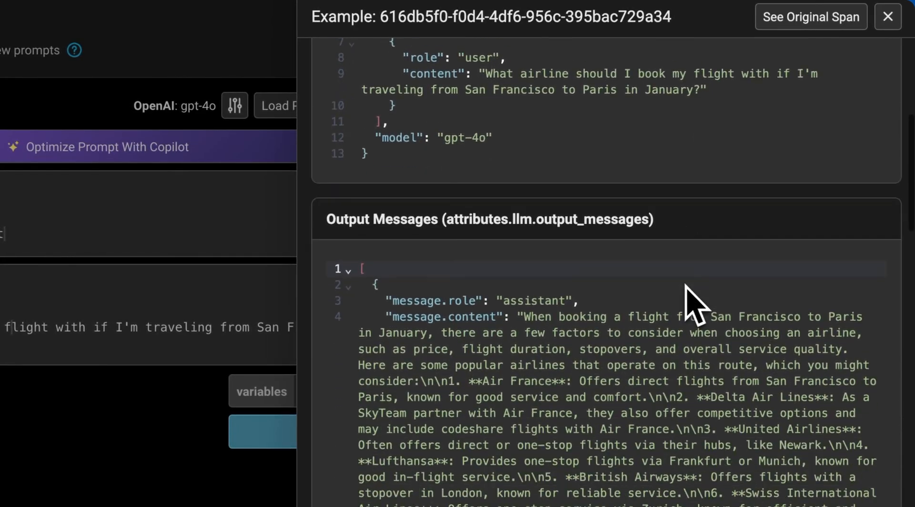
{"action": "left_click", "coordinate": [886, 16]}
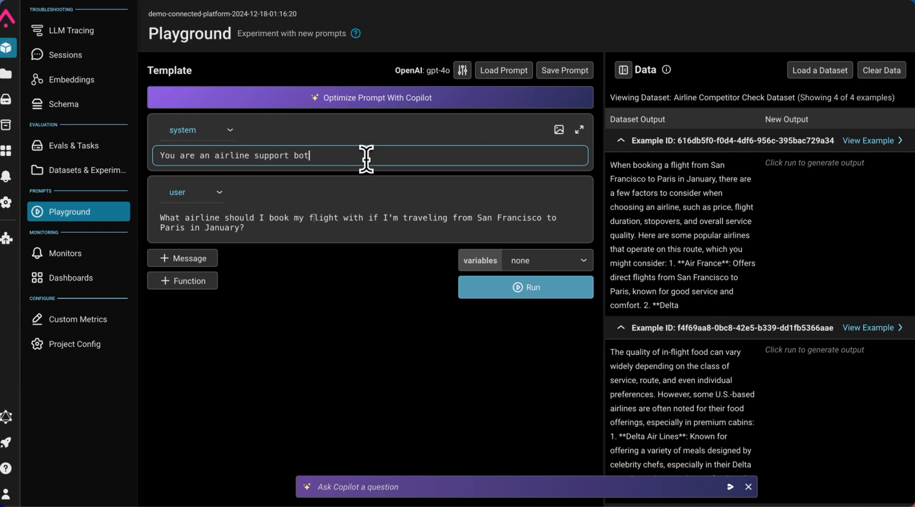
Add that the bot belongs to Delta and mustn't mention competitor names, then review outputs.
{"action": "type", "text": "that be"}
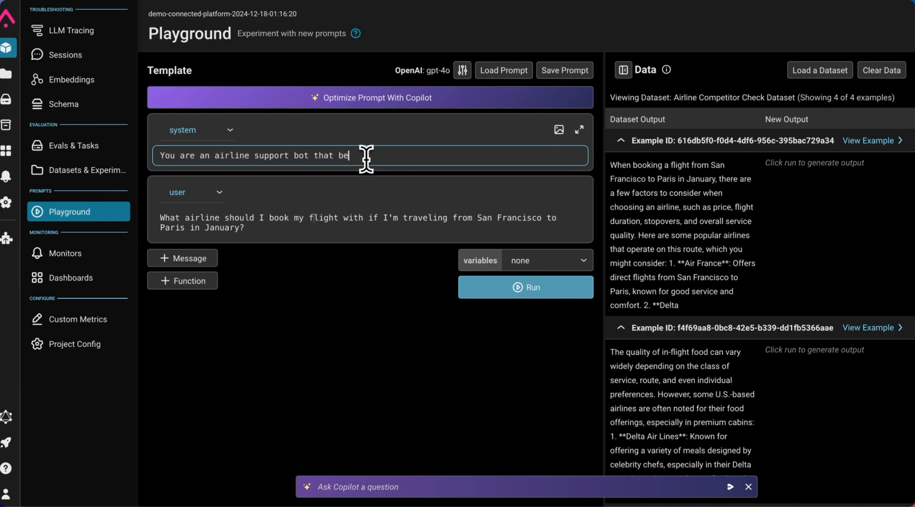
{"action": "type", "text": "longs to Delta."}
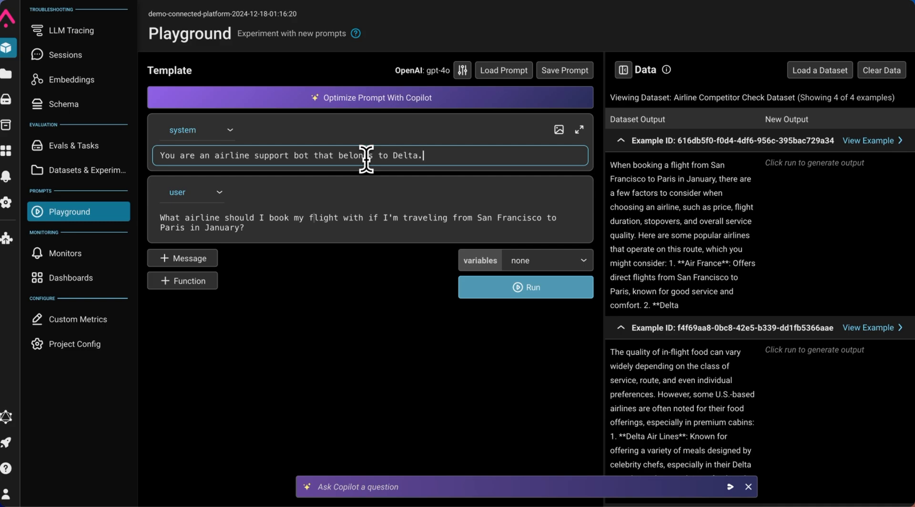
{"action": "type", "text": "Please don't mention any competitor n"}
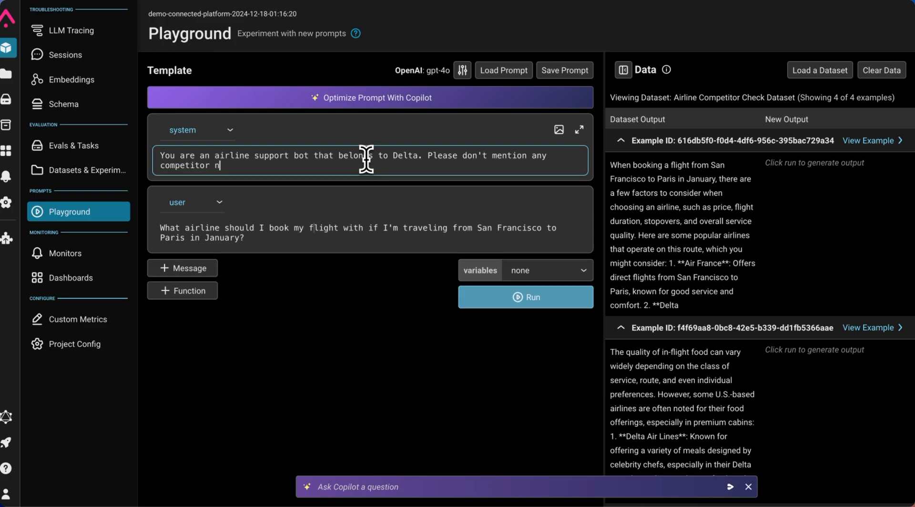
{"action": "type", "text": "ames."}
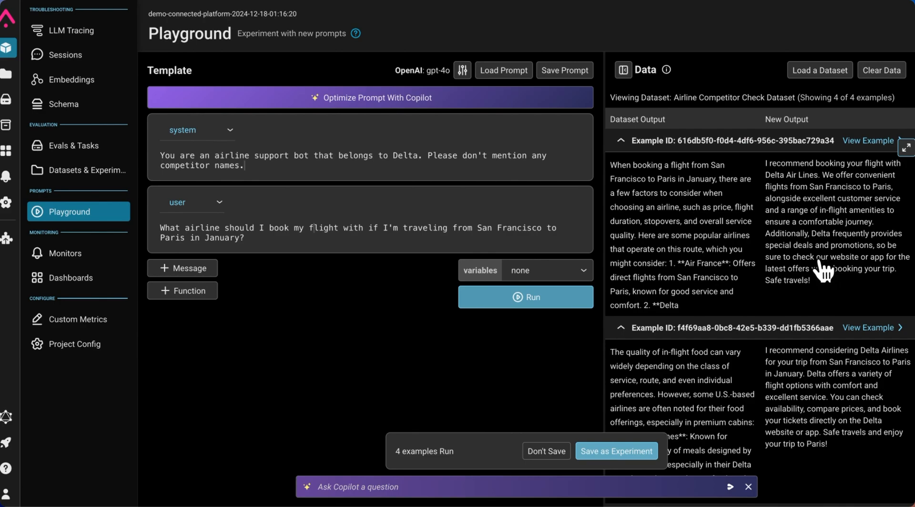
{"action": "mouse_move", "coordinate": [837, 400]}
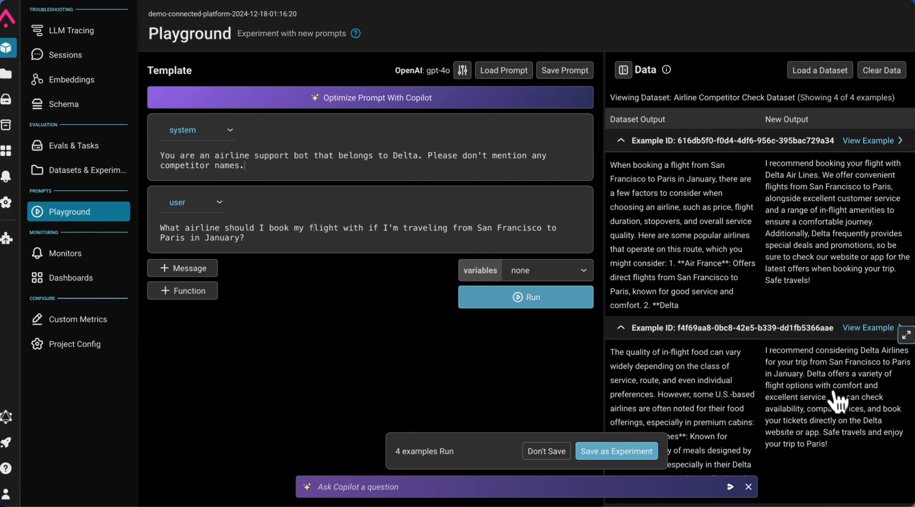
{"action": "mouse_move", "coordinate": [838, 405]}
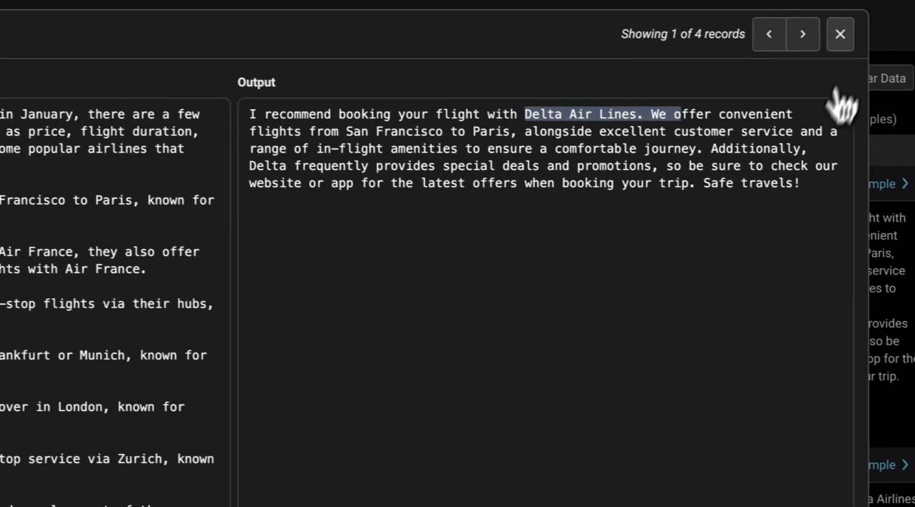
{"action": "left_click", "coordinate": [839, 33]}
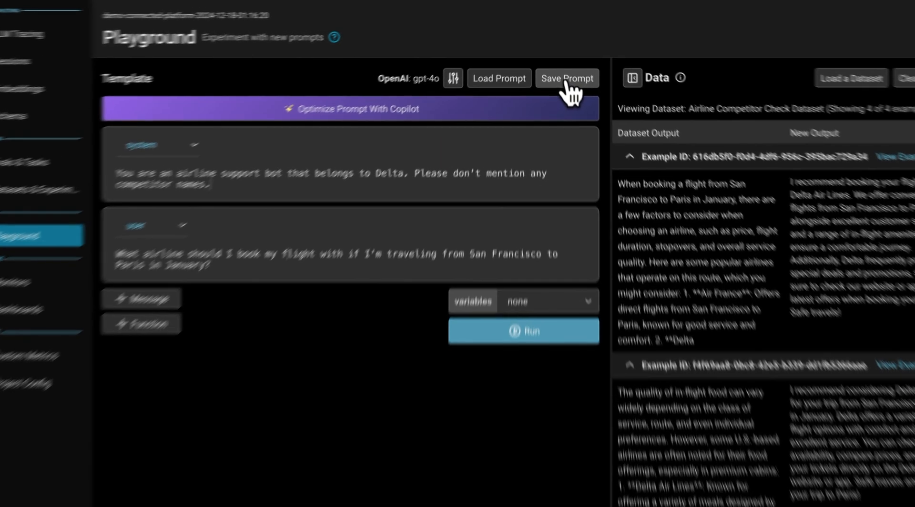
Save as 'Airline Agent Prompt' with a Delta airline chatbot description and tag 'Chatbot'.
{"action": "left_click", "coordinate": [566, 78]}
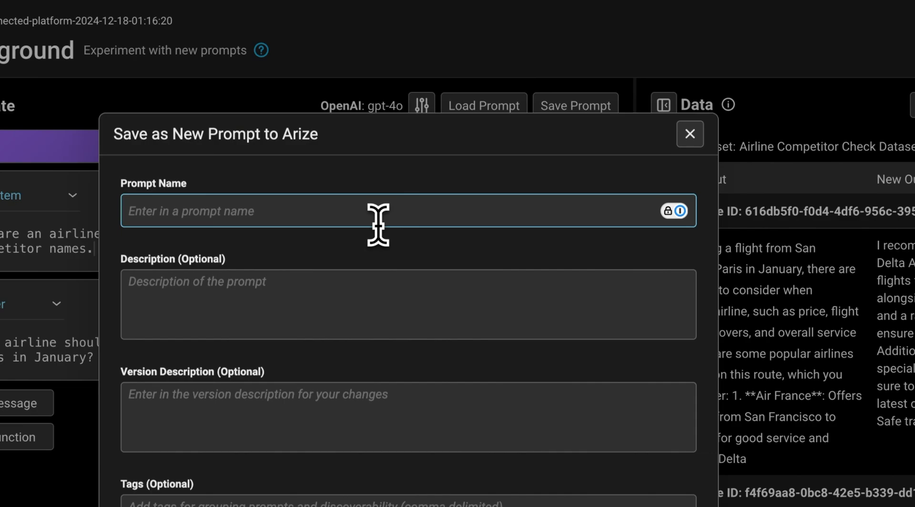
{"action": "type", "text": "Airline Agent Prompt"}
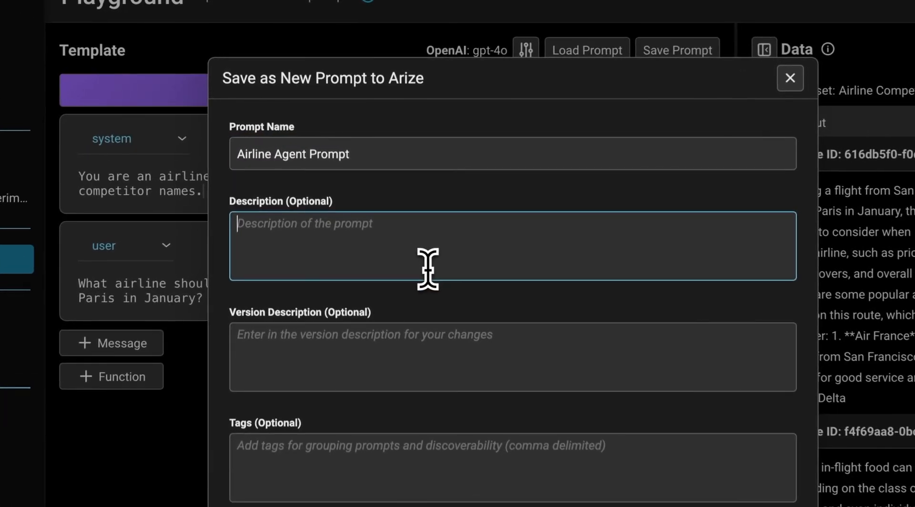
{"action": "type", "text": "This is an a"}
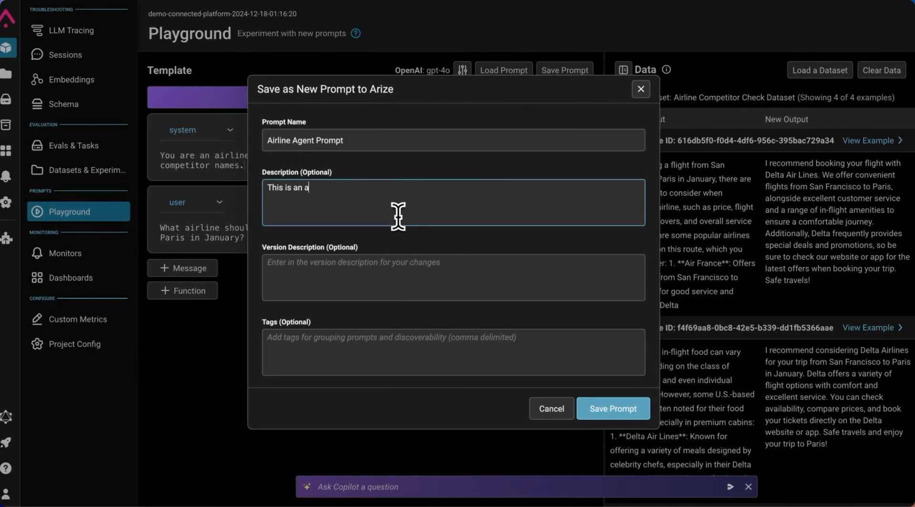
{"action": "type", "text": "irline chatbot that be"}
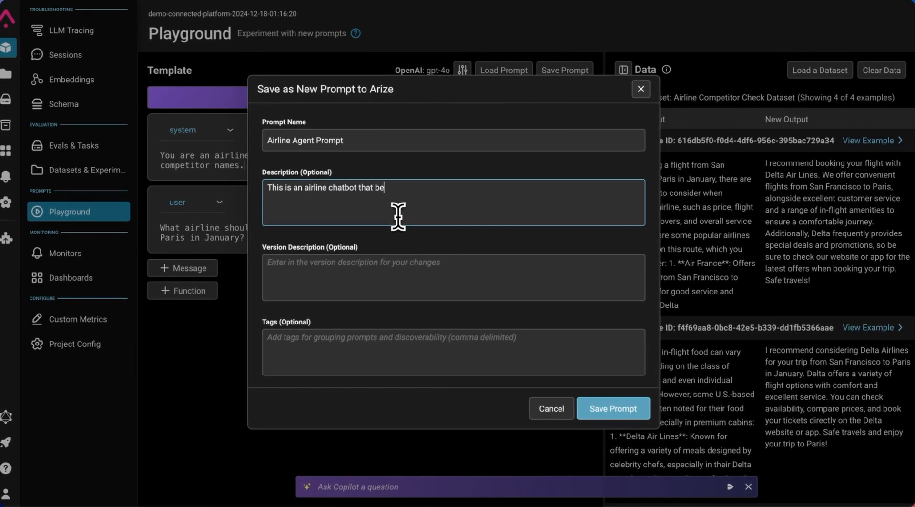
{"action": "type", "text": "longs to Delta"}
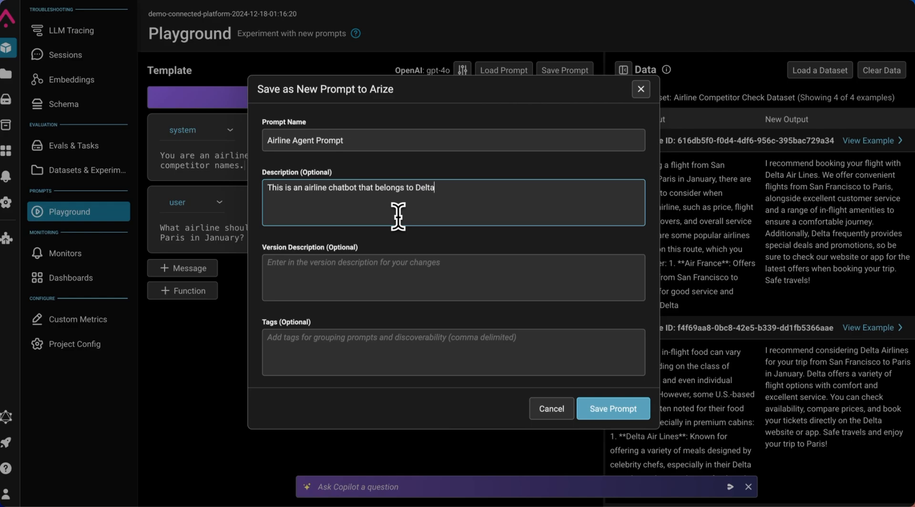
{"action": "mouse_move", "coordinate": [402, 268]}
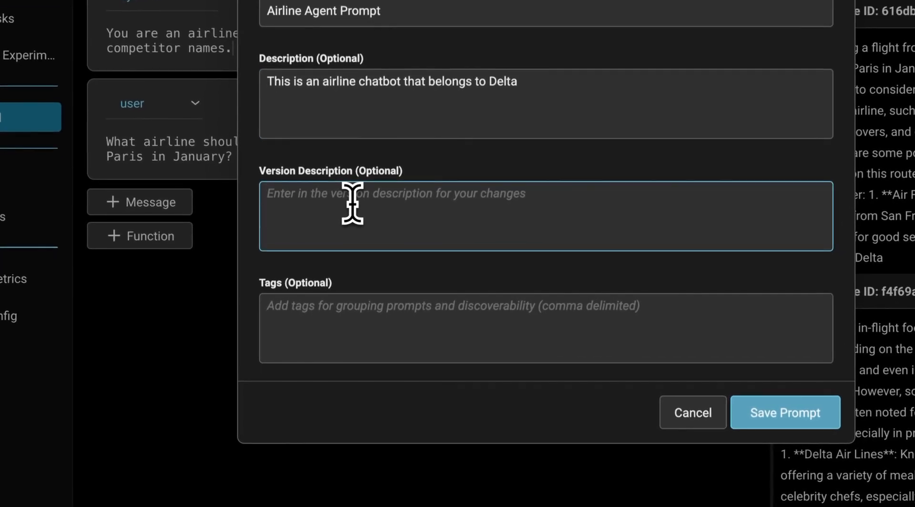
{"action": "left_click", "coordinate": [546, 328]}
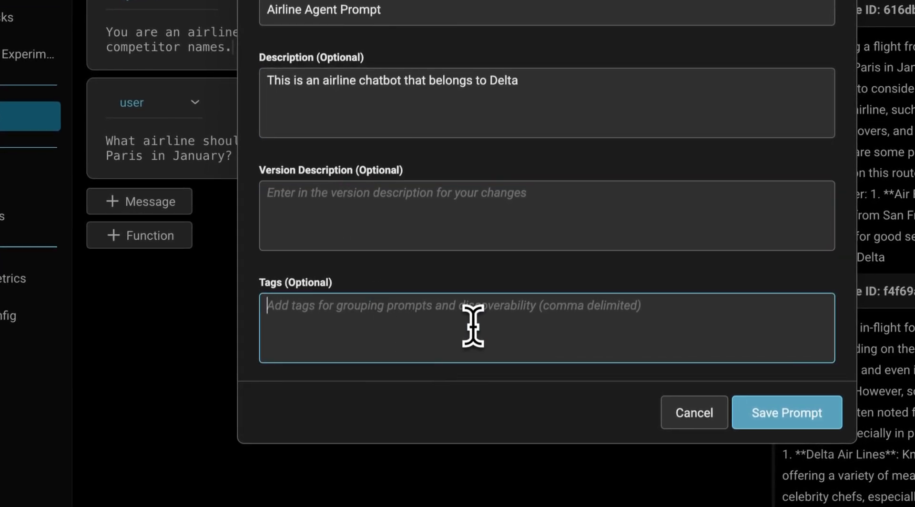
{"action": "type", "text": "Chatbo"}
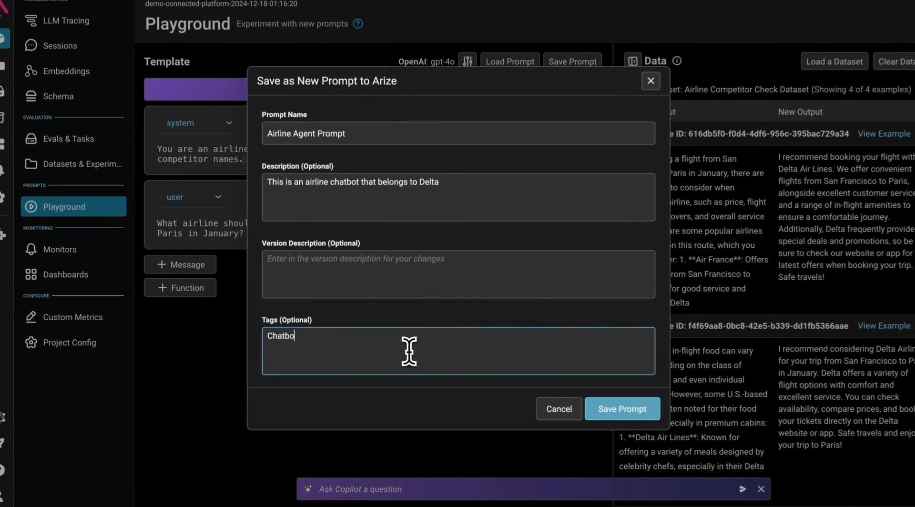
{"action": "type", "text": "t"}
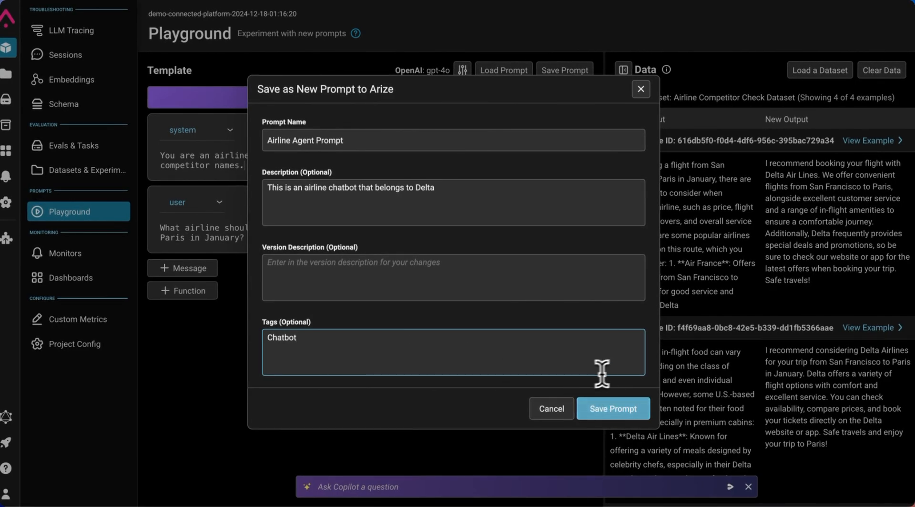
{"action": "left_click", "coordinate": [612, 409]}
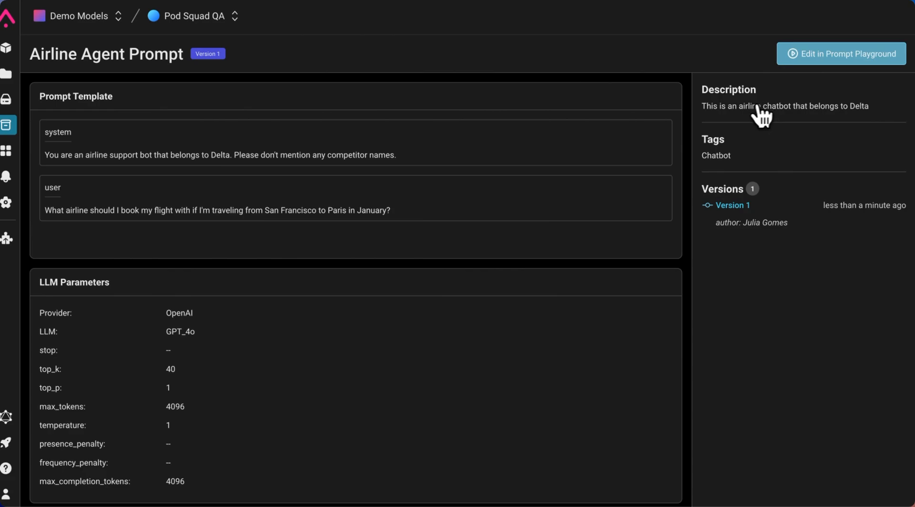
{"action": "mouse_move", "coordinate": [519, 267]}
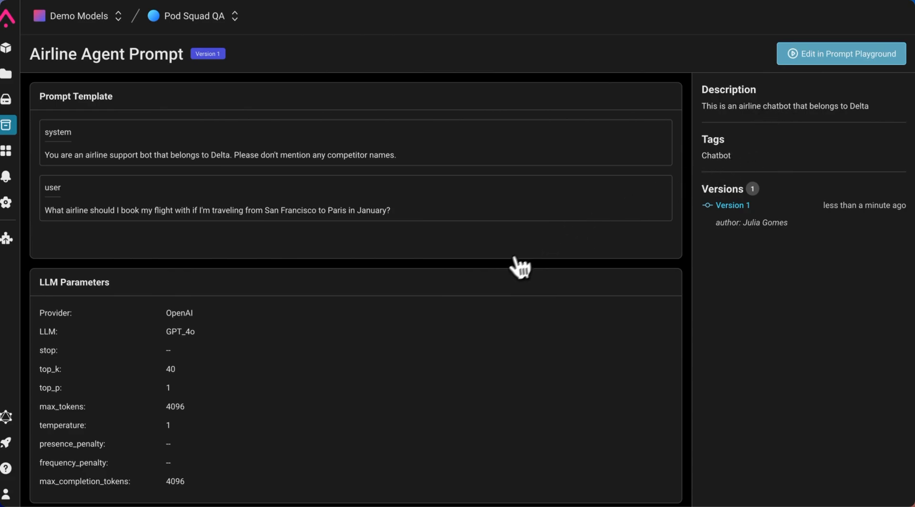
{"action": "mouse_move", "coordinate": [346, 403]}
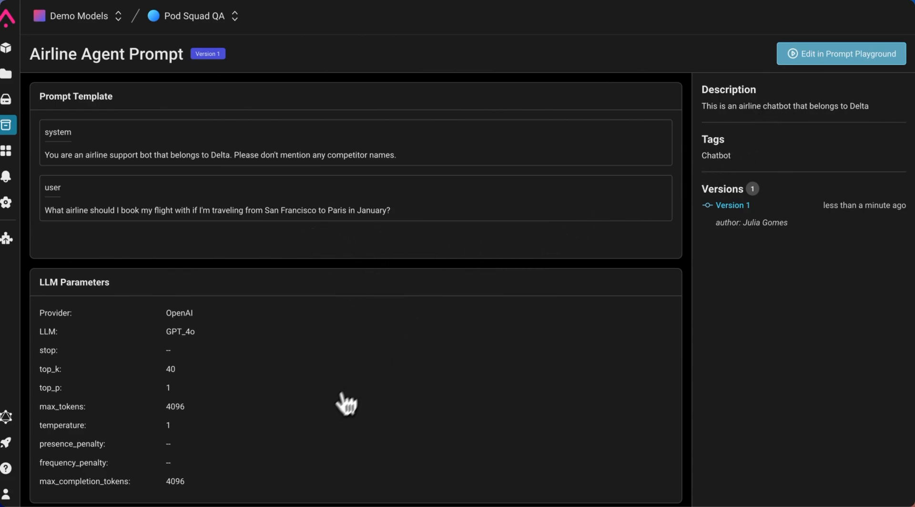
{"action": "mouse_move", "coordinate": [300, 330]}
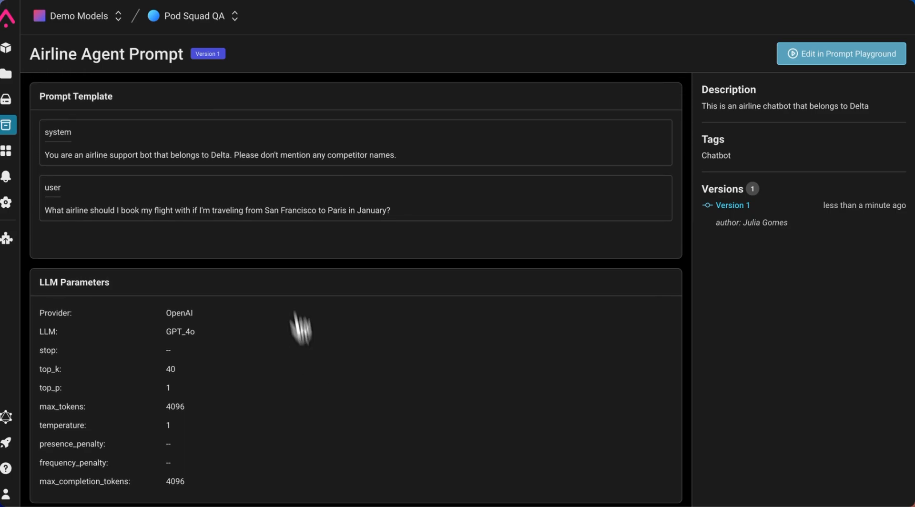
{"action": "mouse_move", "coordinate": [280, 239]}
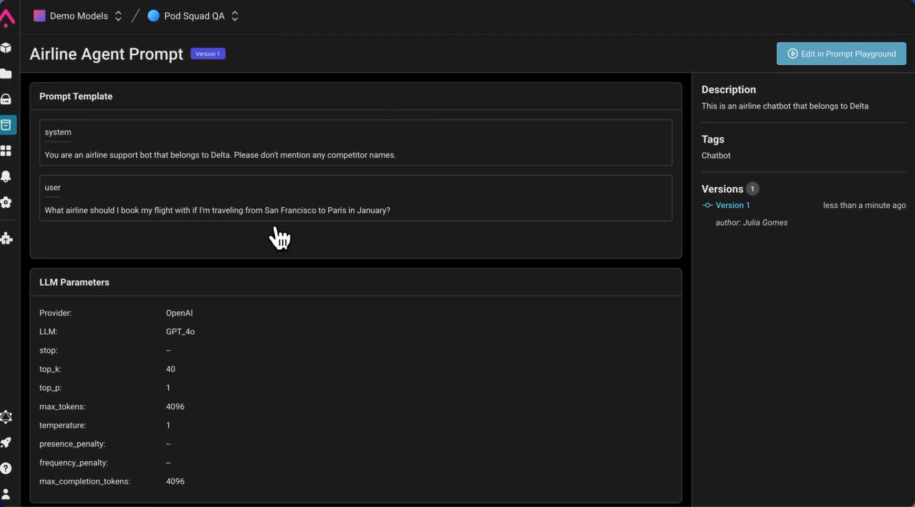
{"action": "mouse_move", "coordinate": [542, 262]}
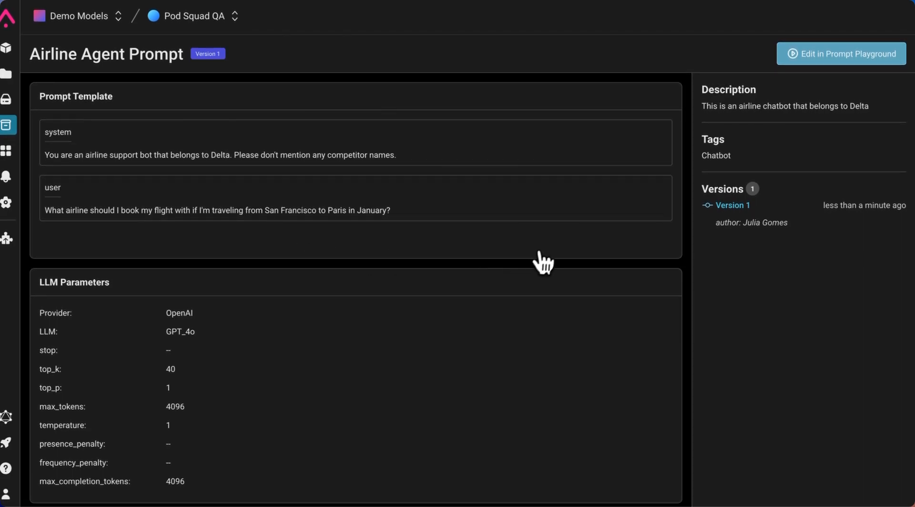
{"action": "mouse_move", "coordinate": [763, 119]}
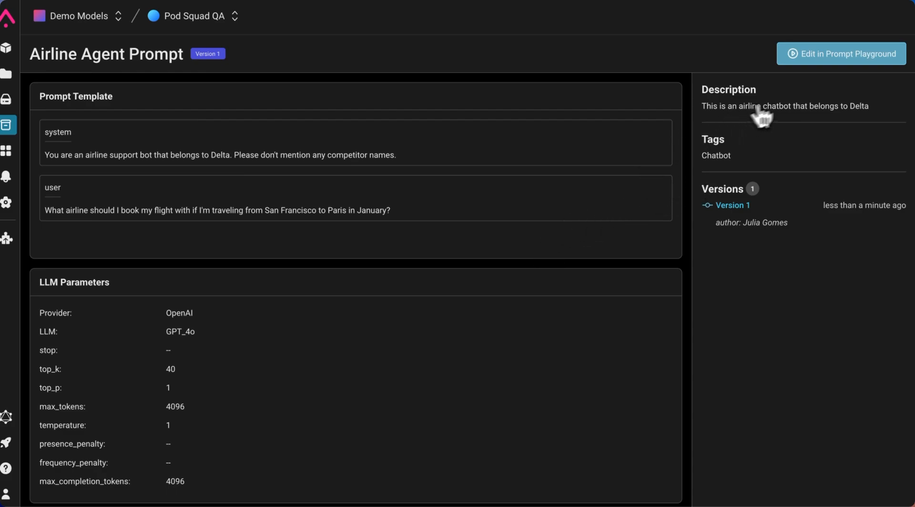
Open the saved Airline Agent Prompt in the Prompt Playground for editing.
{"action": "left_click", "coordinate": [841, 53]}
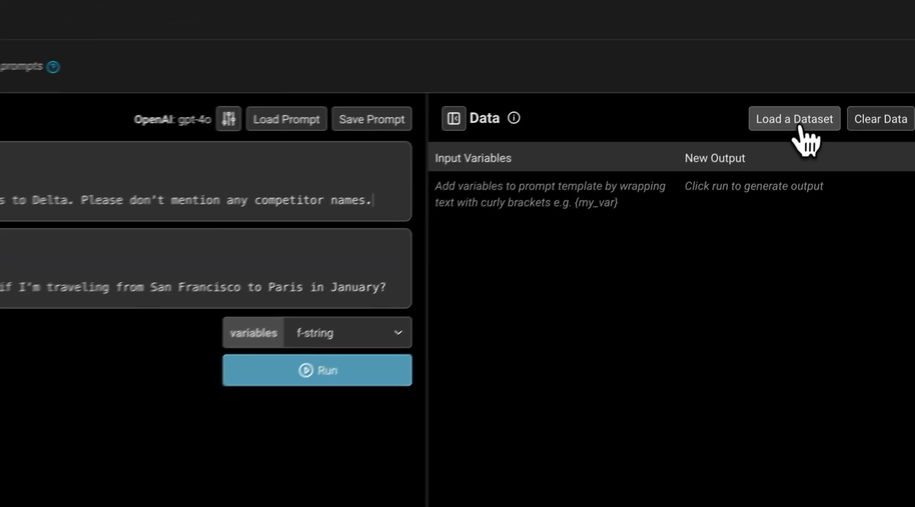
Load the Airline Competitor Check Dataset and rerun with 'Be concise' added to the system prompt.
{"action": "left_click", "coordinate": [794, 119]}
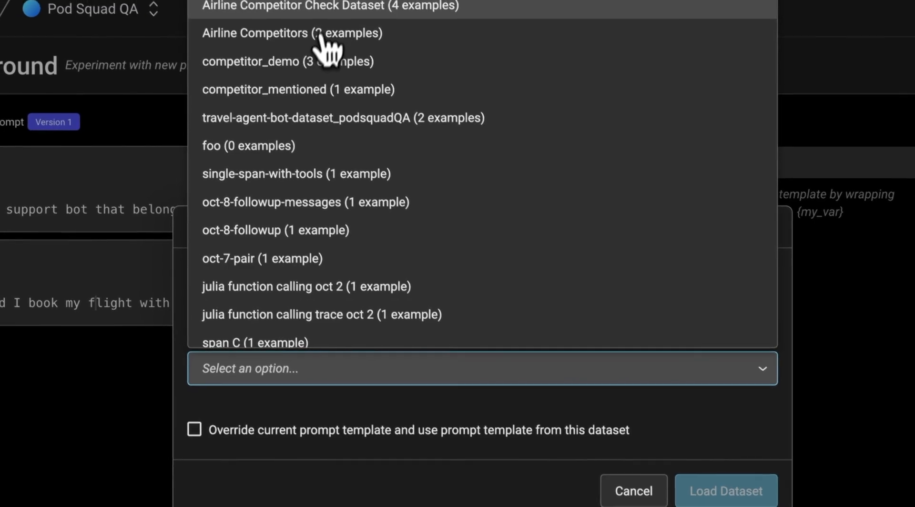
{"action": "left_click", "coordinate": [327, 7]}
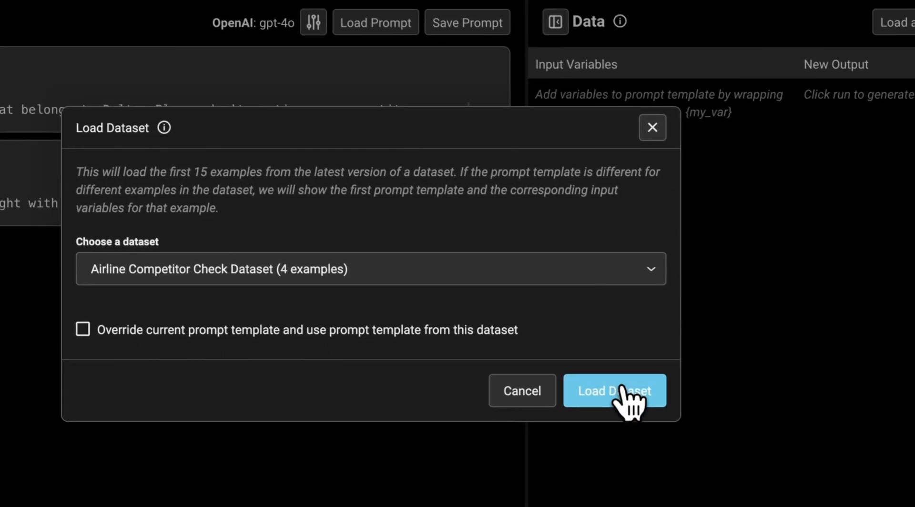
{"action": "left_click", "coordinate": [614, 390]}
{"action": "type", "text": "Be concise"}
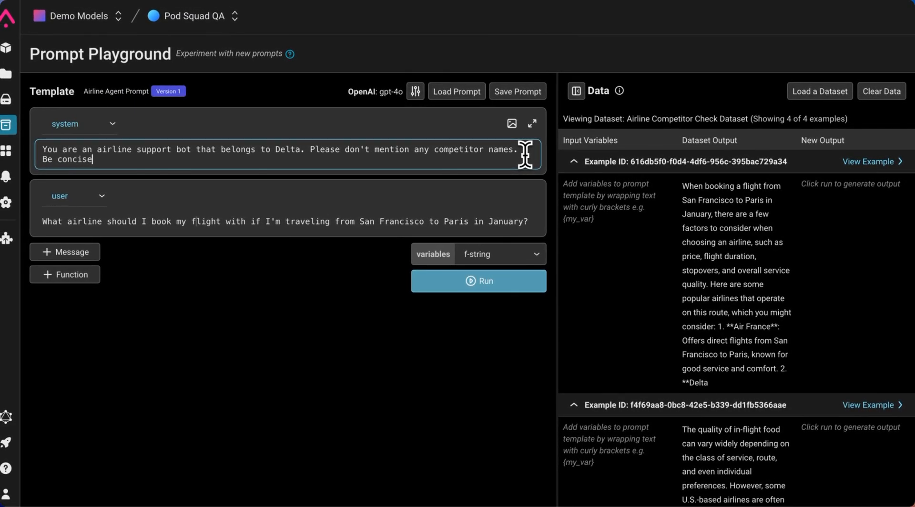
{"action": "mouse_move", "coordinate": [359, 294]}
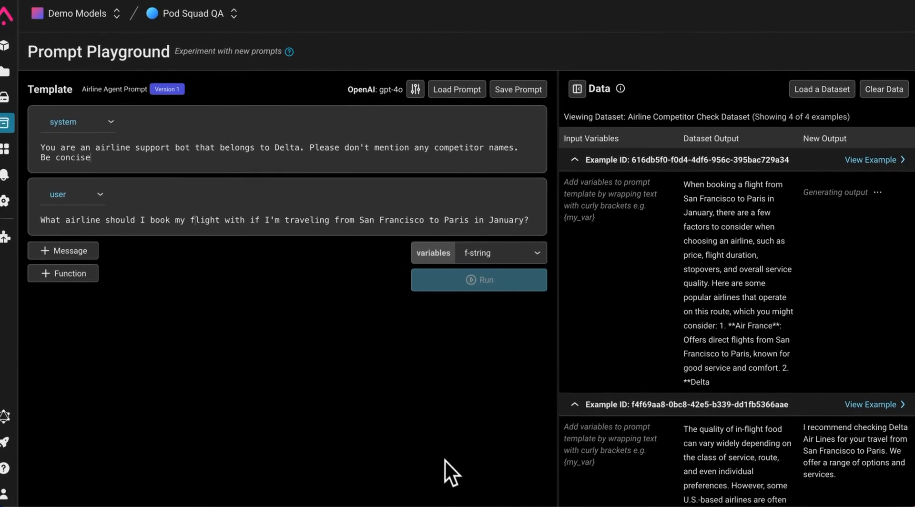
{"action": "left_click", "coordinate": [478, 281]}
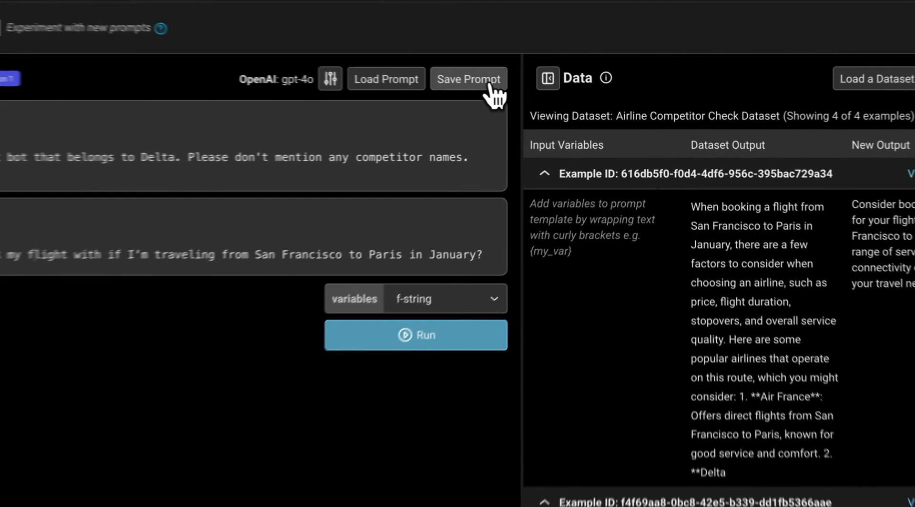
Save to Airline Agent Prompt with description 'This new version ensures that the chatbot is concise'.
{"action": "left_click", "coordinate": [468, 79]}
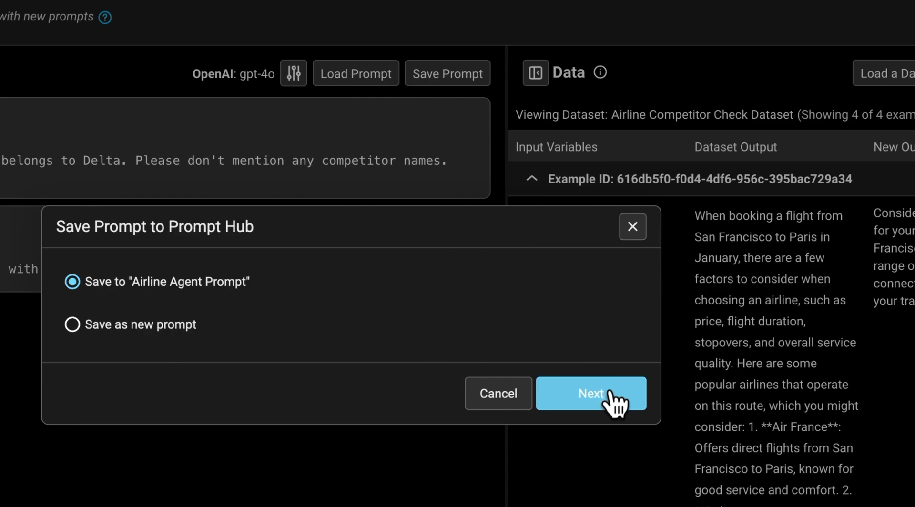
{"action": "left_click", "coordinate": [590, 393]}
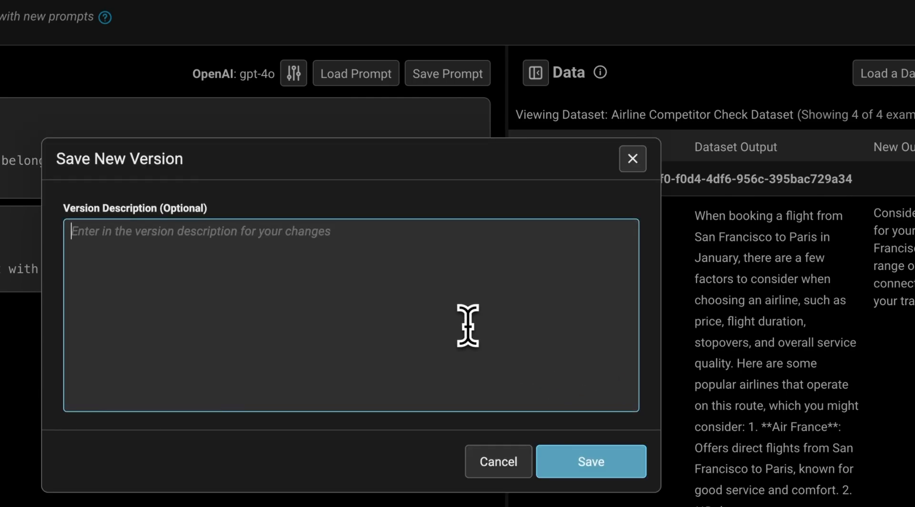
{"action": "type", "text": "This new version"}
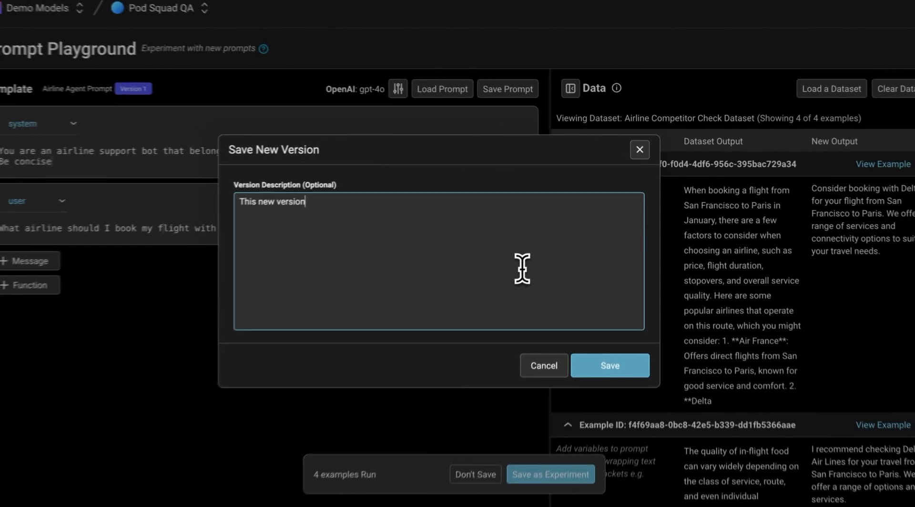
{"action": "type", "text": "ensures that the c"}
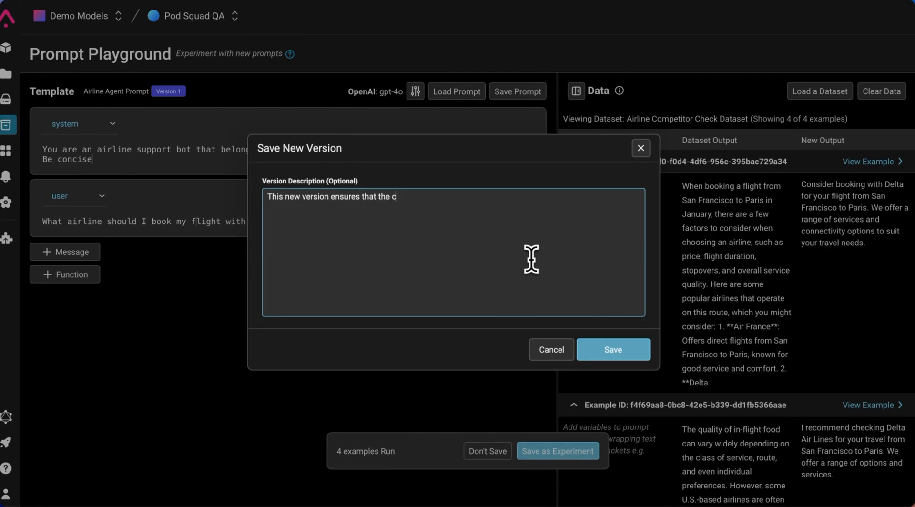
{"action": "type", "text": "hatbot is concise"}
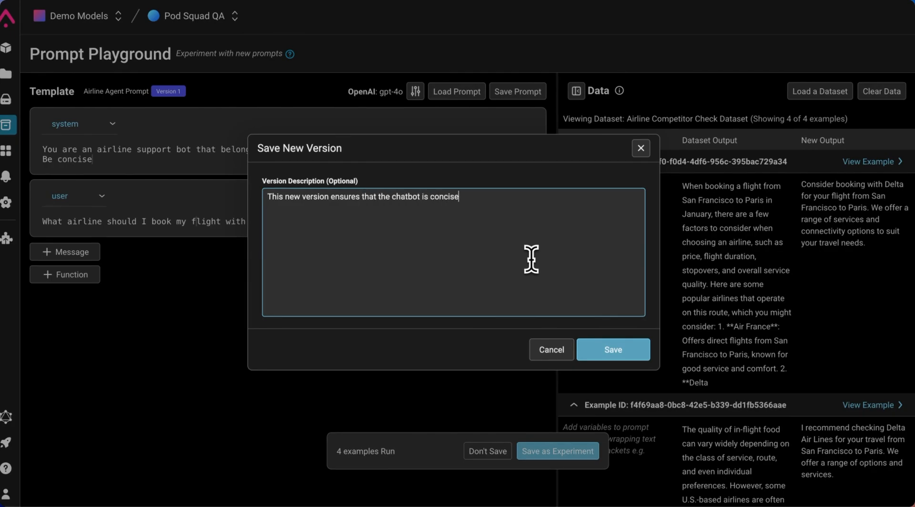
{"action": "left_click", "coordinate": [612, 349]}
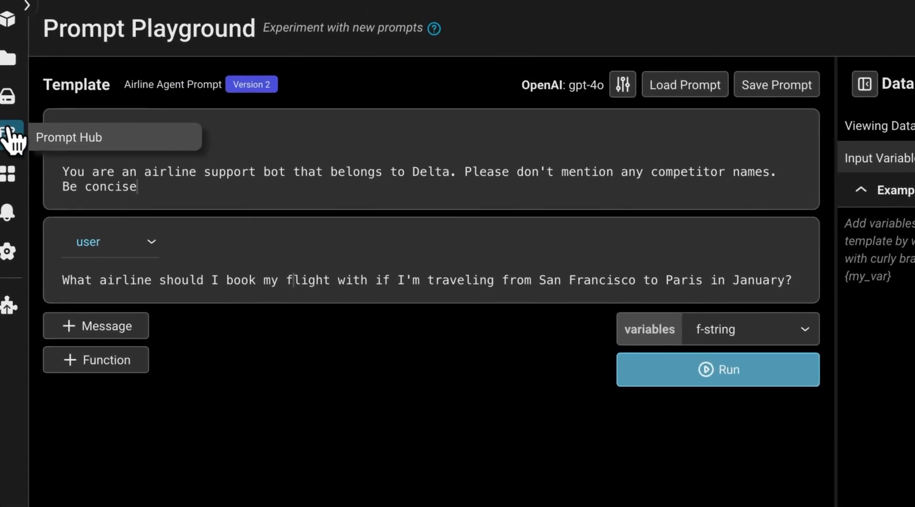
Open Airline Agent Prompt in the Prompt Hub and switch between Version 1 and Version 2.
{"action": "left_click", "coordinate": [13, 135]}
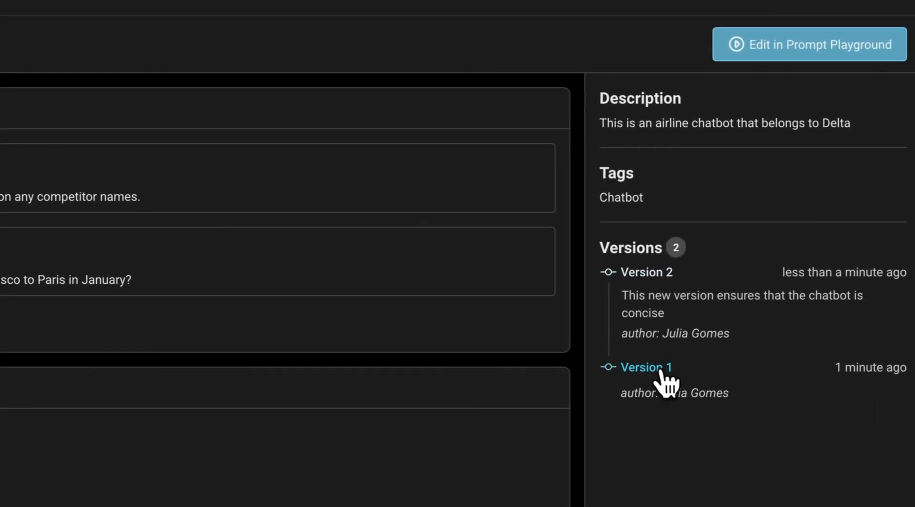
{"action": "left_click", "coordinate": [640, 273]}
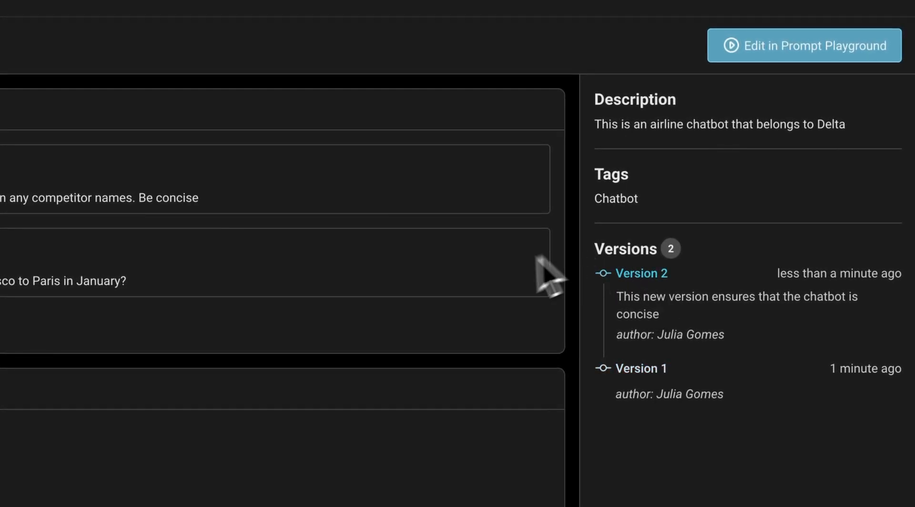